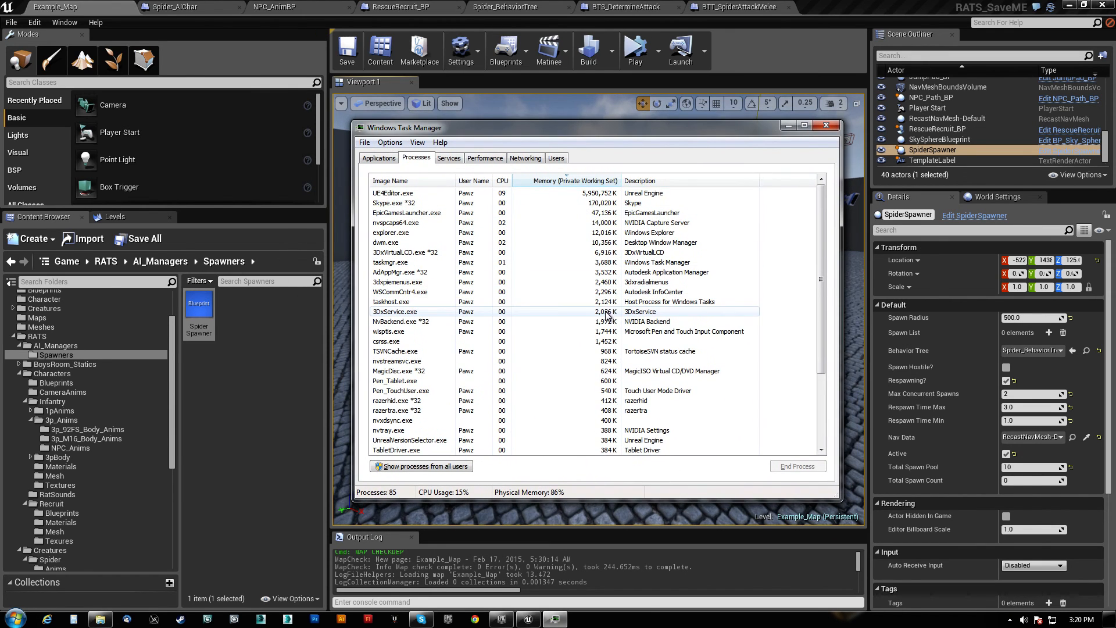
- Scroll down and back up through Task Manager's process list
scroll(down, 3)
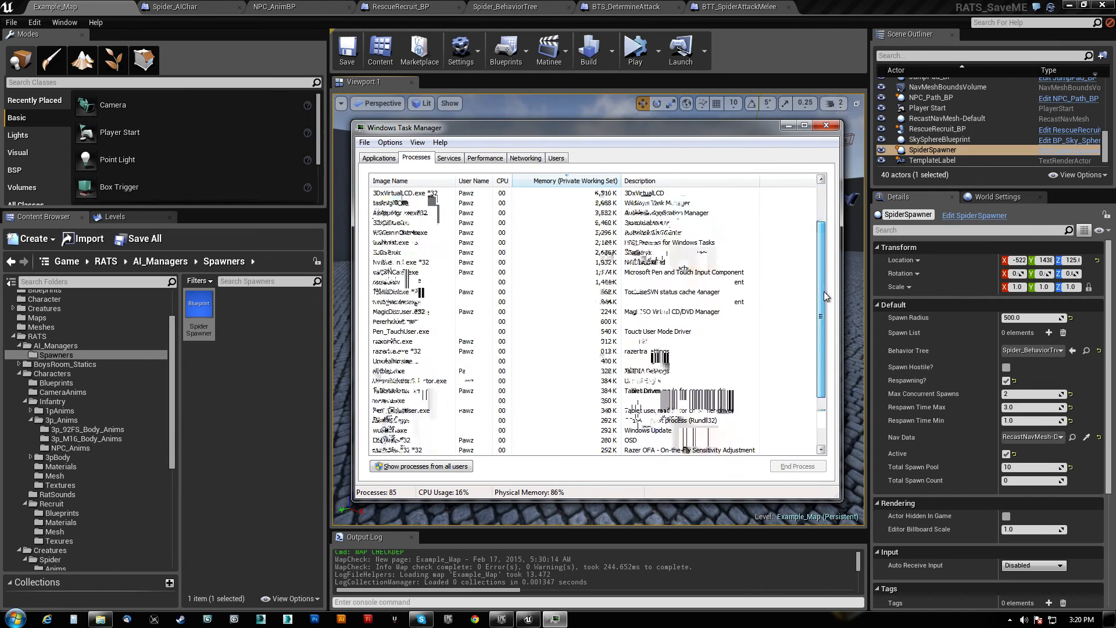
scroll(up, 3)
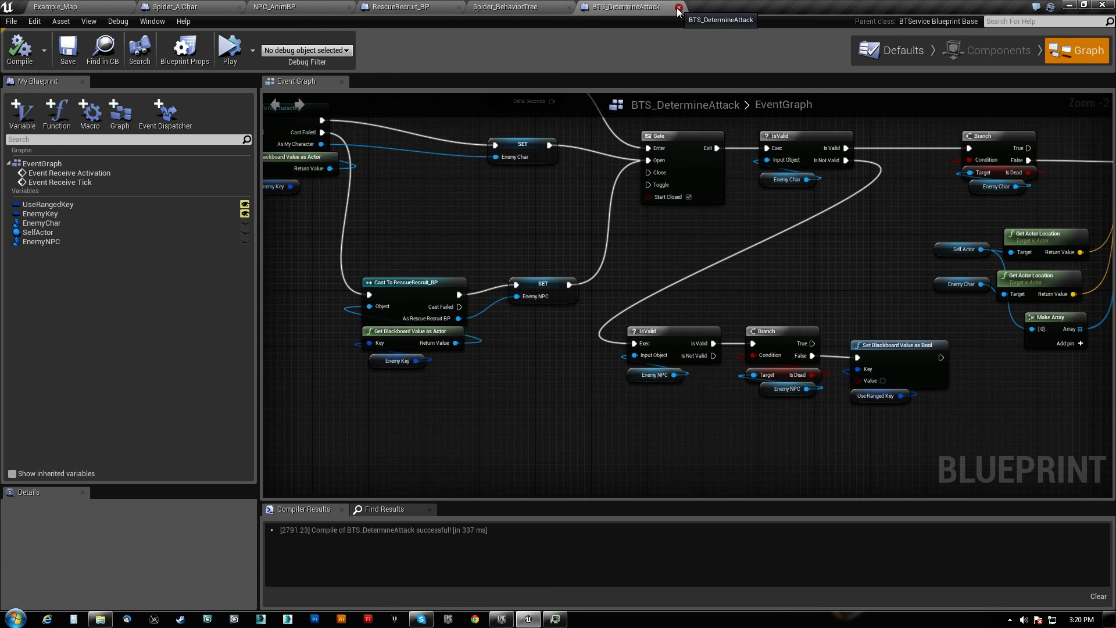
- Close the BTS_DetermineAttack blueprint tab
click(678, 7)
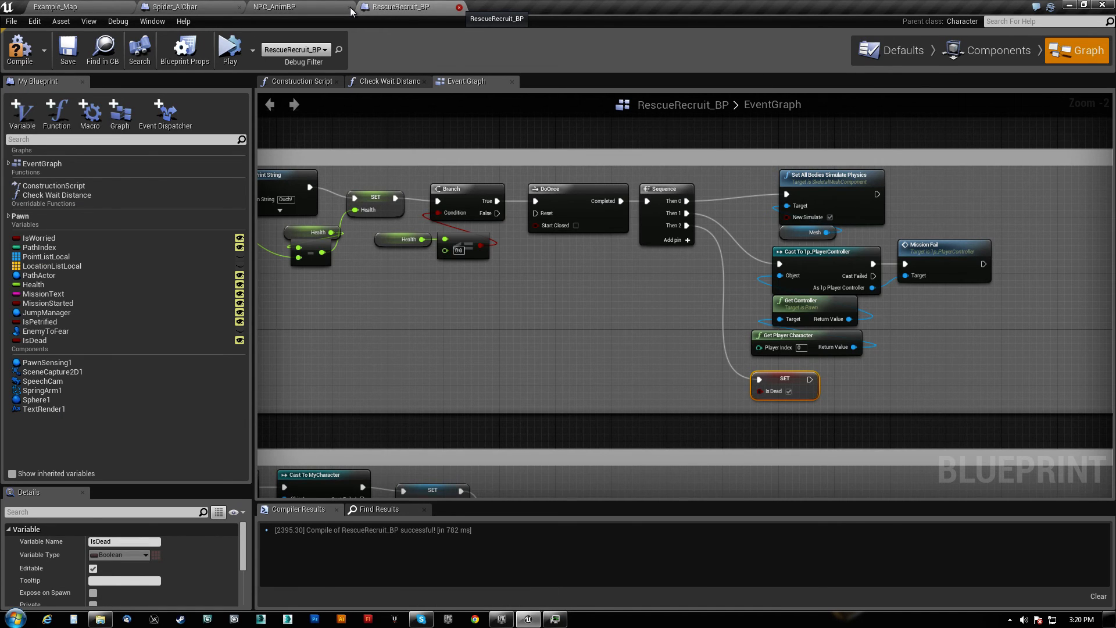
mouse_move(418, 20)
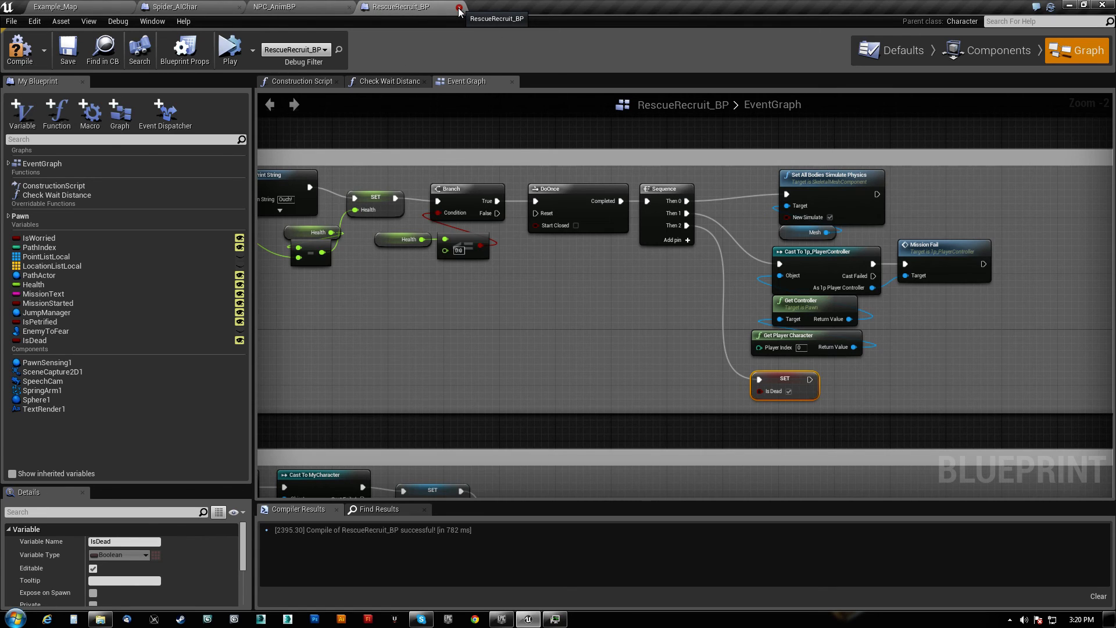
mouse_move(559, 164)
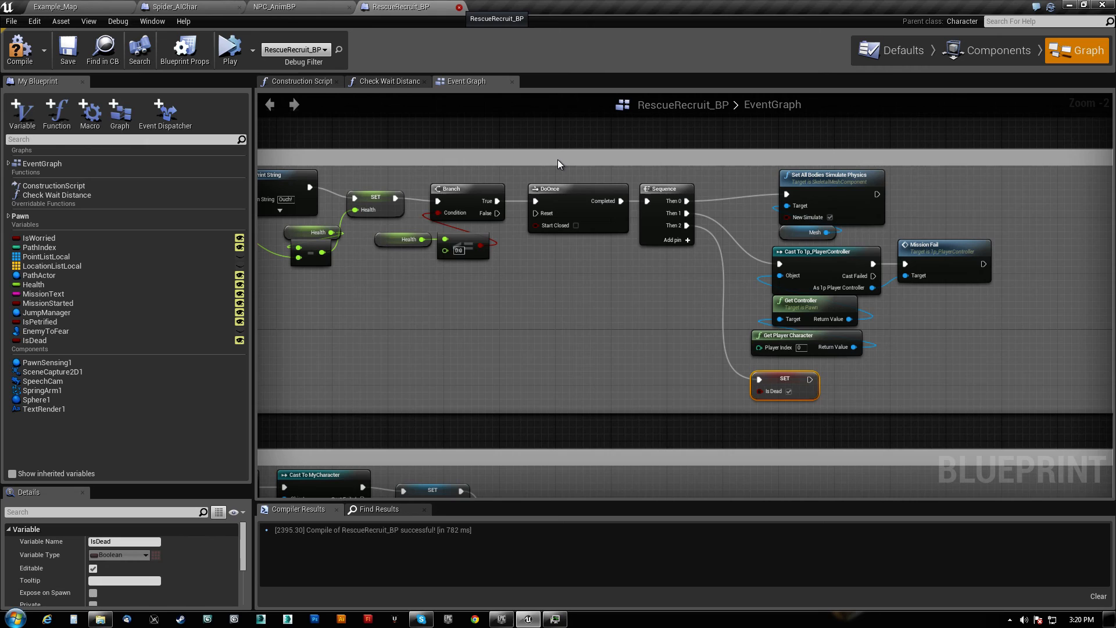
mouse_move(461, 339)
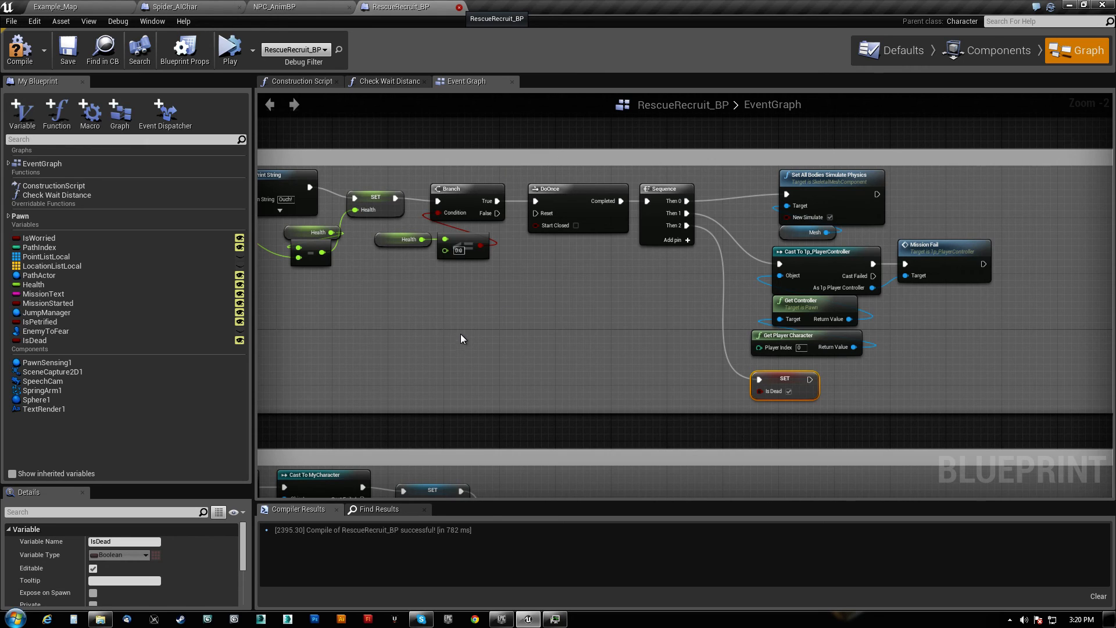
mouse_move(493, 75)
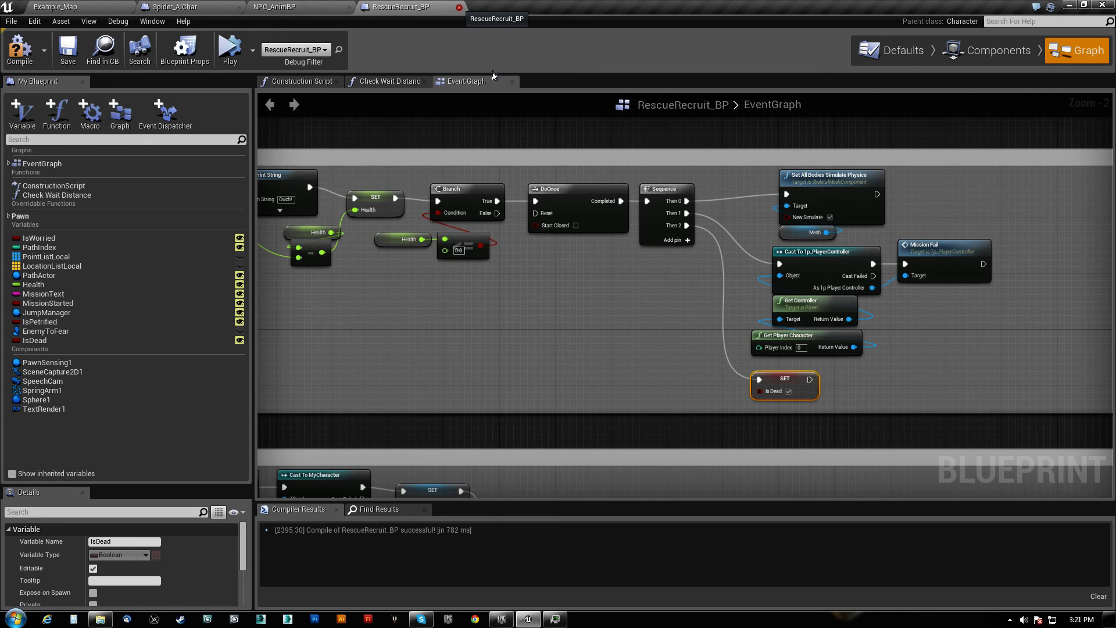
mouse_move(477, 162)
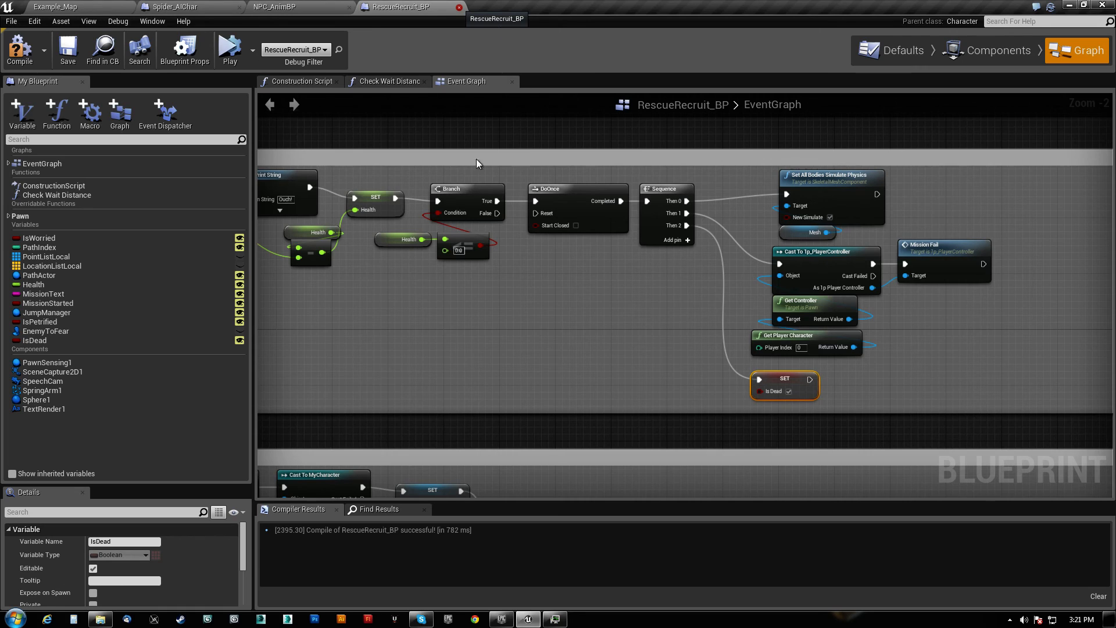
mouse_move(505, 139)
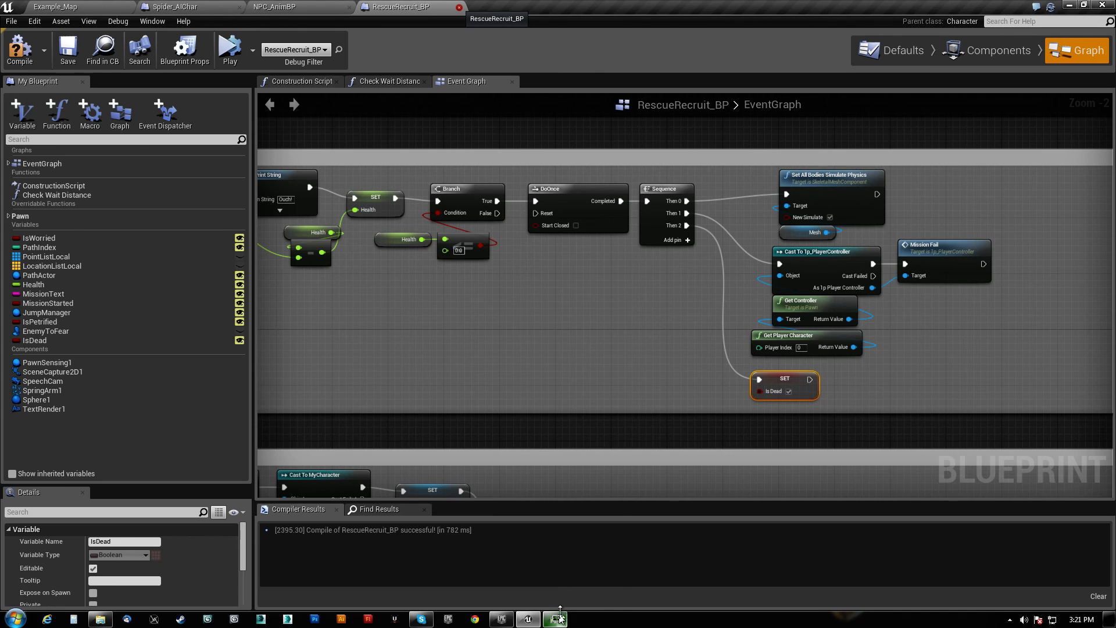
click(554, 617)
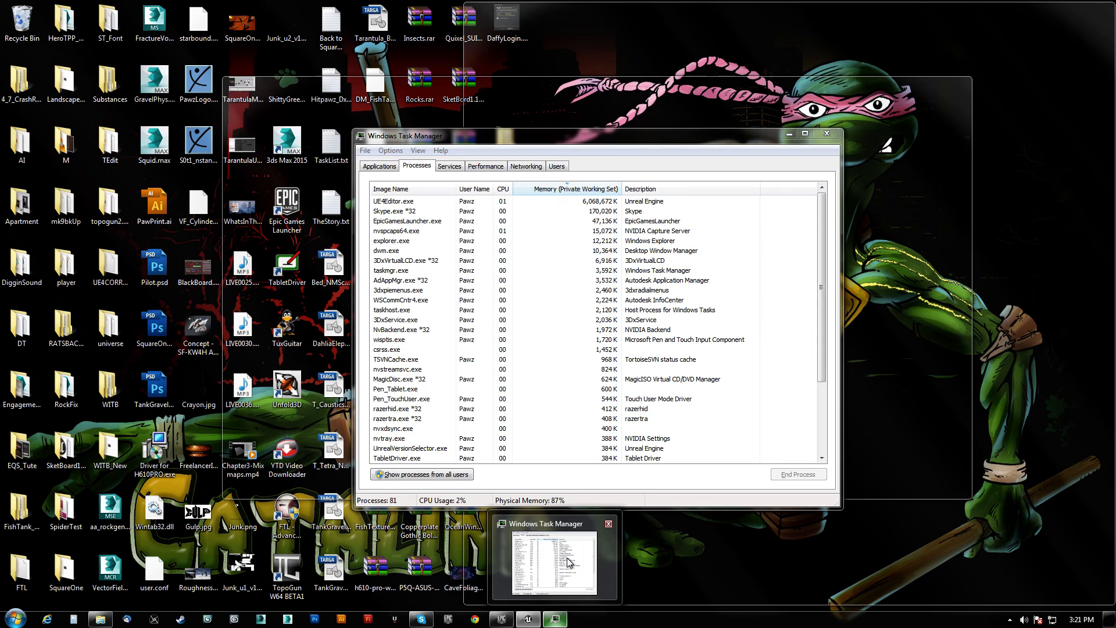
click(527, 618)
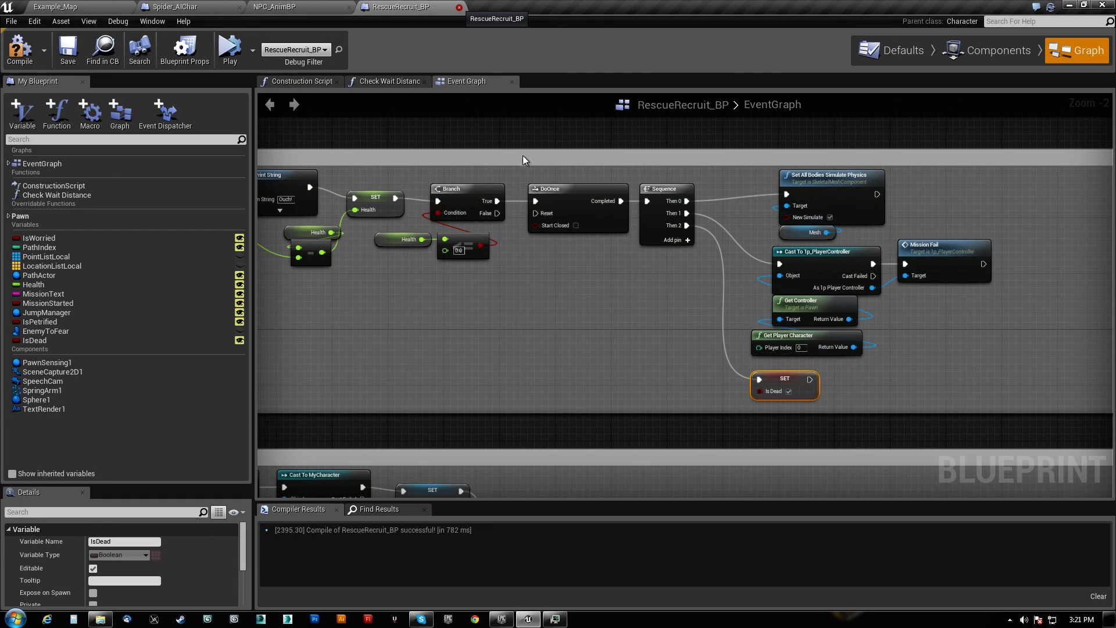
mouse_move(545, 140)
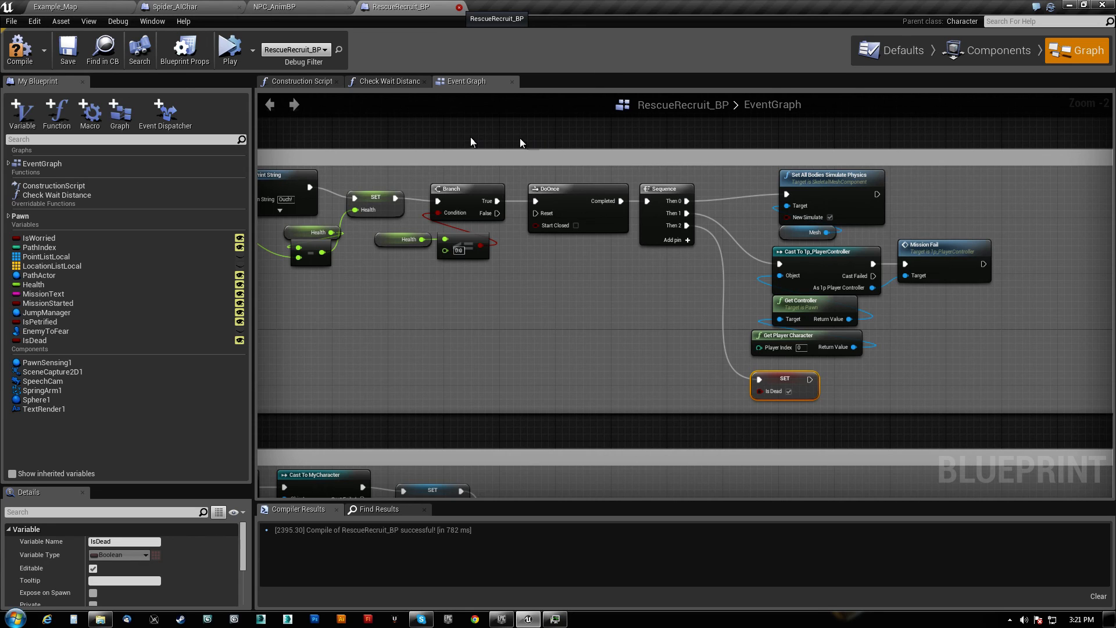
mouse_move(491, 135)
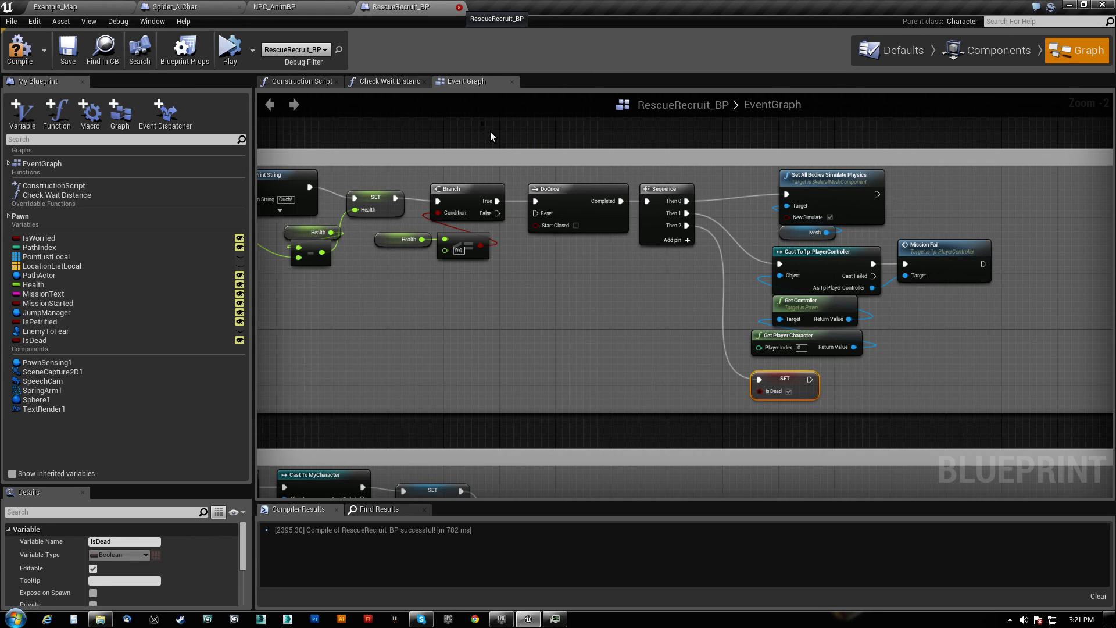
mouse_move(509, 171)
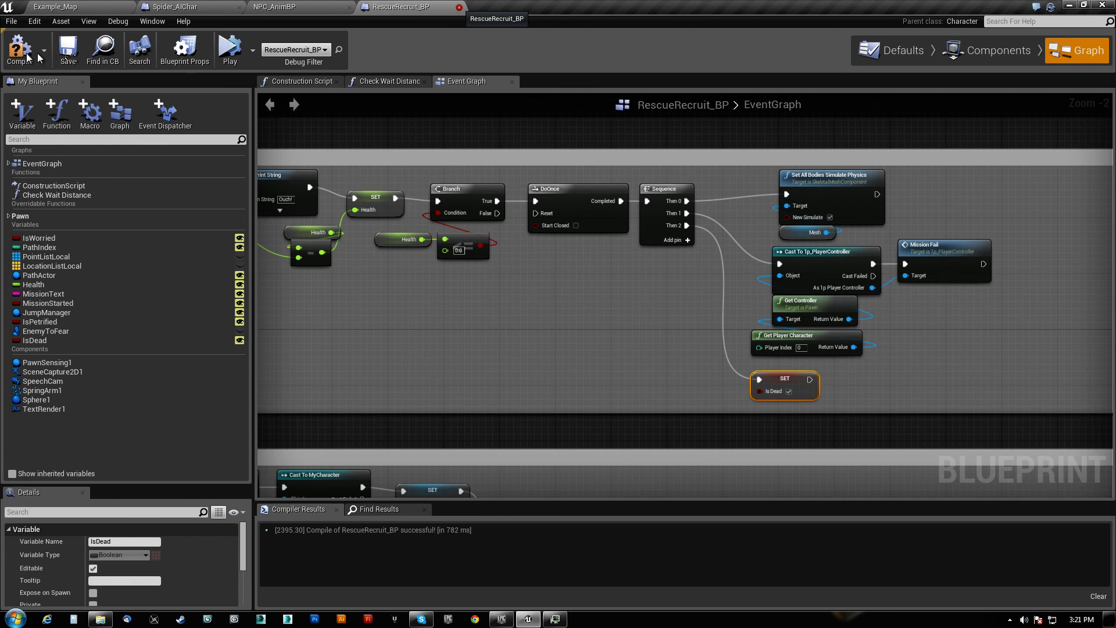
- Close the RescueRecruit_BP and Spider_AIChar blueprint tabs
click(274, 7)
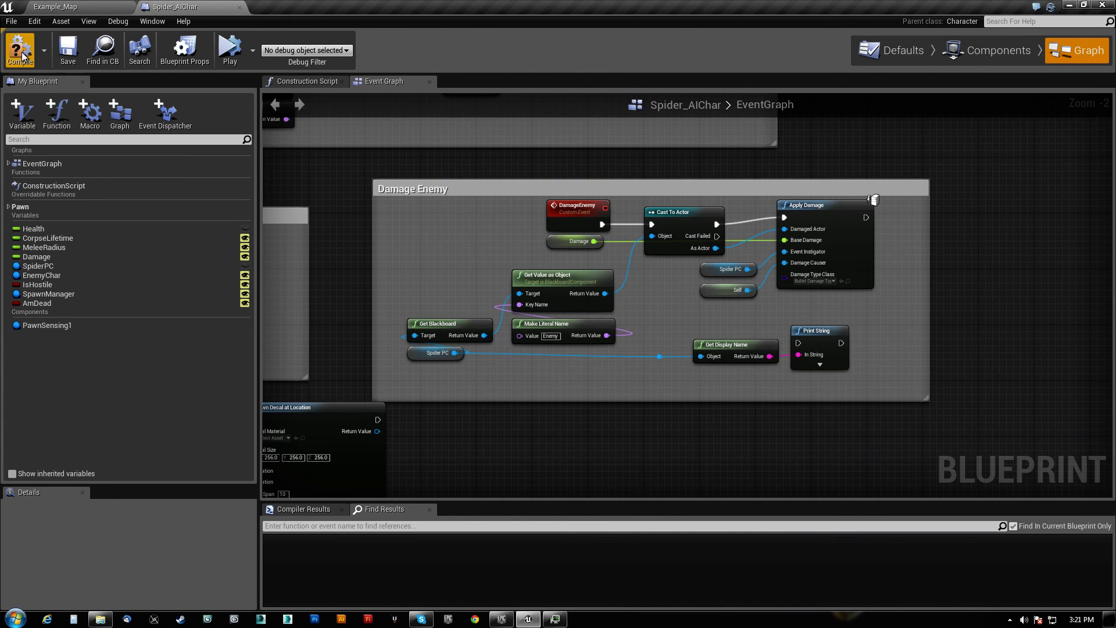
mouse_move(68, 48)
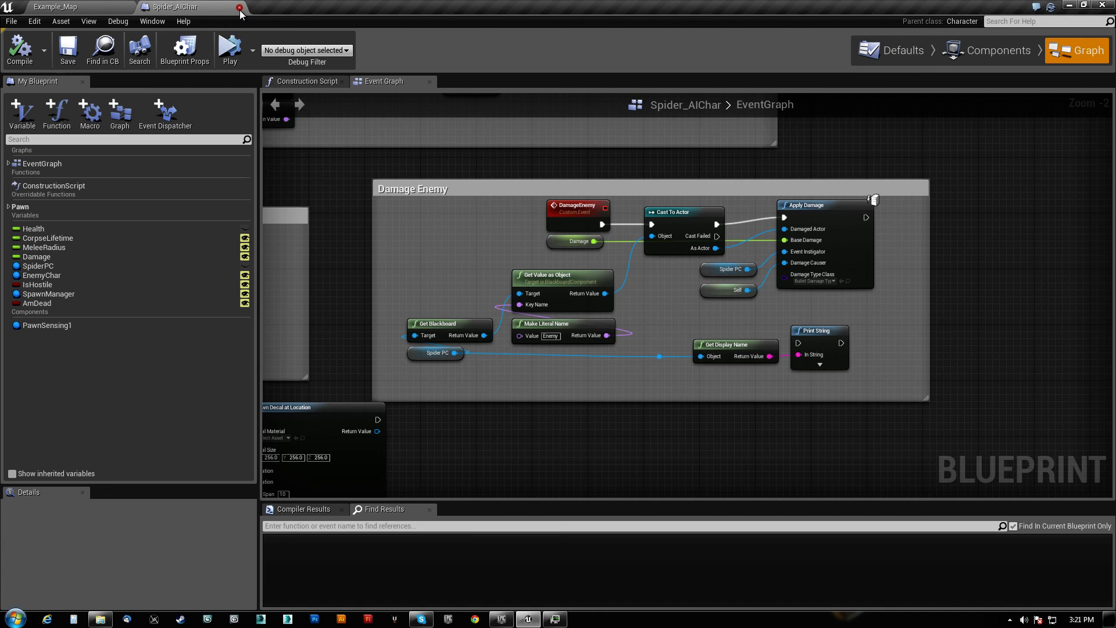
click(240, 6)
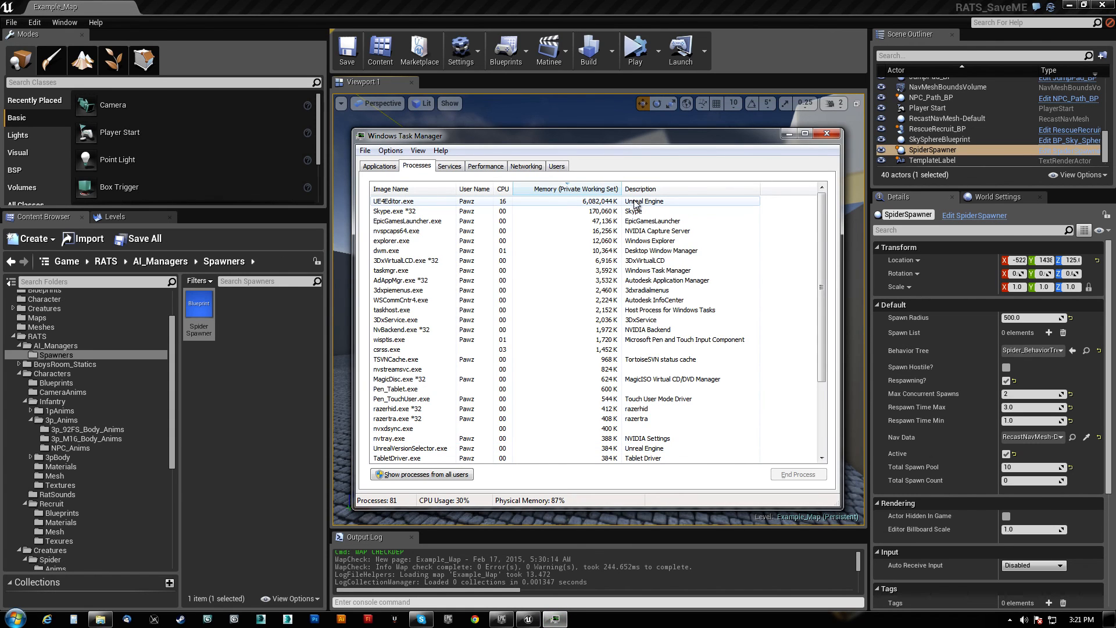
- Reopen RescueRecruit_BP from the Recruit Blueprints folder
click(825, 135)
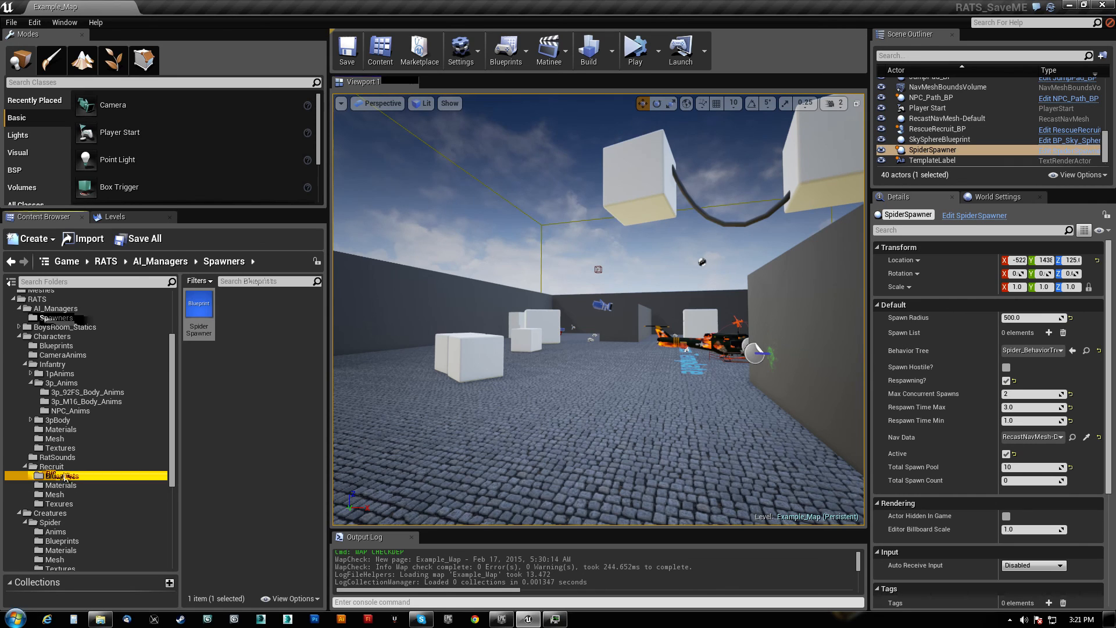
click(61, 475)
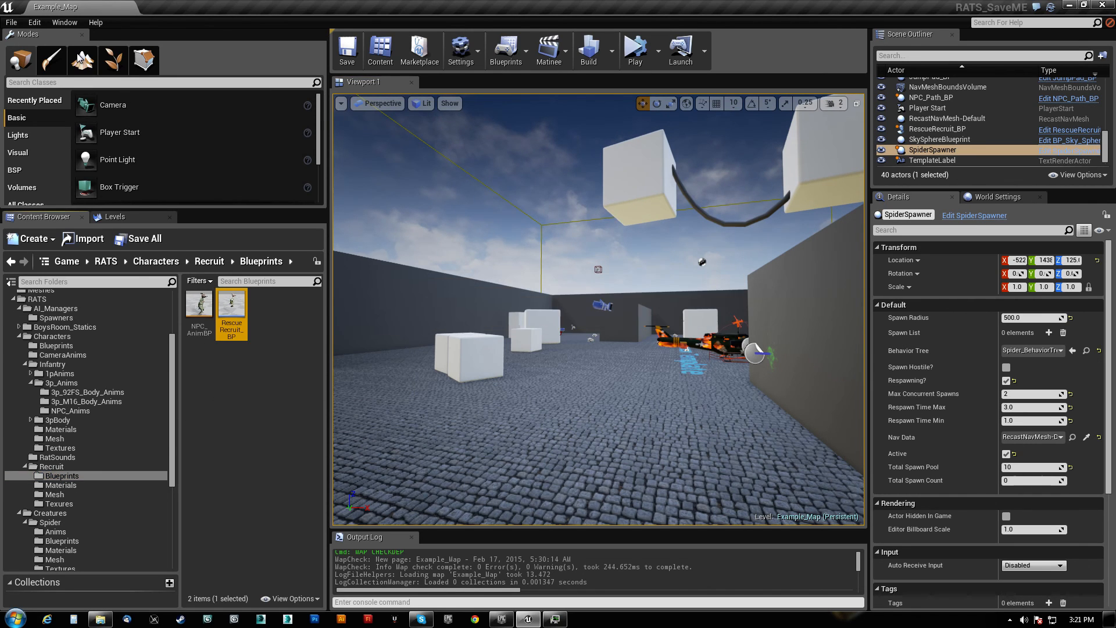
double_click(231, 303)
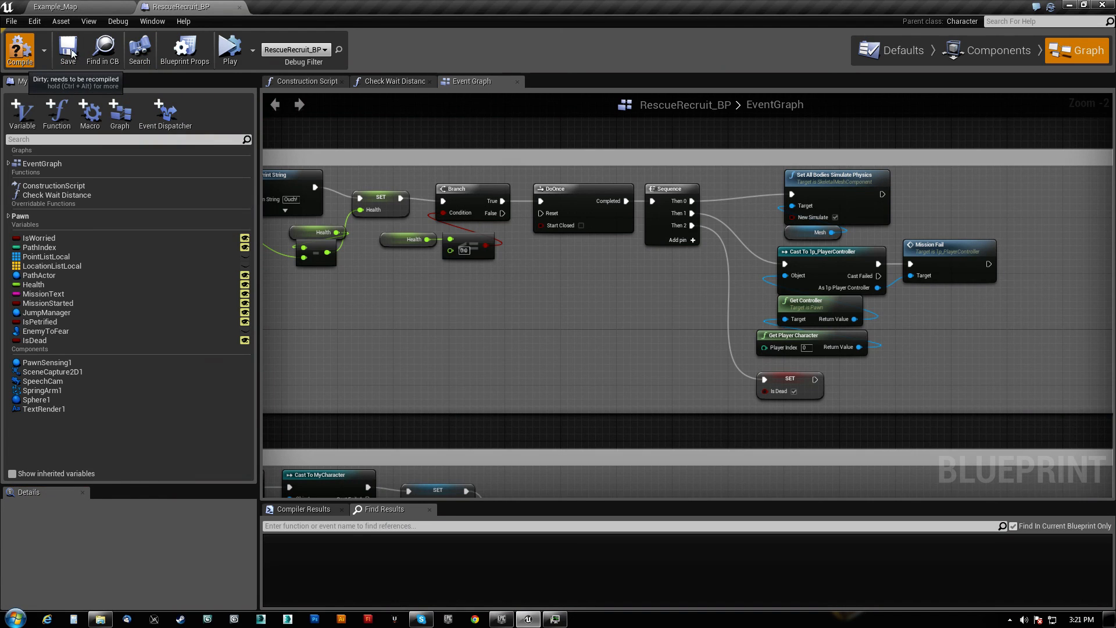
- Compile and save RescueRecruit_BP, then close it to return to Example_Map
click(68, 48)
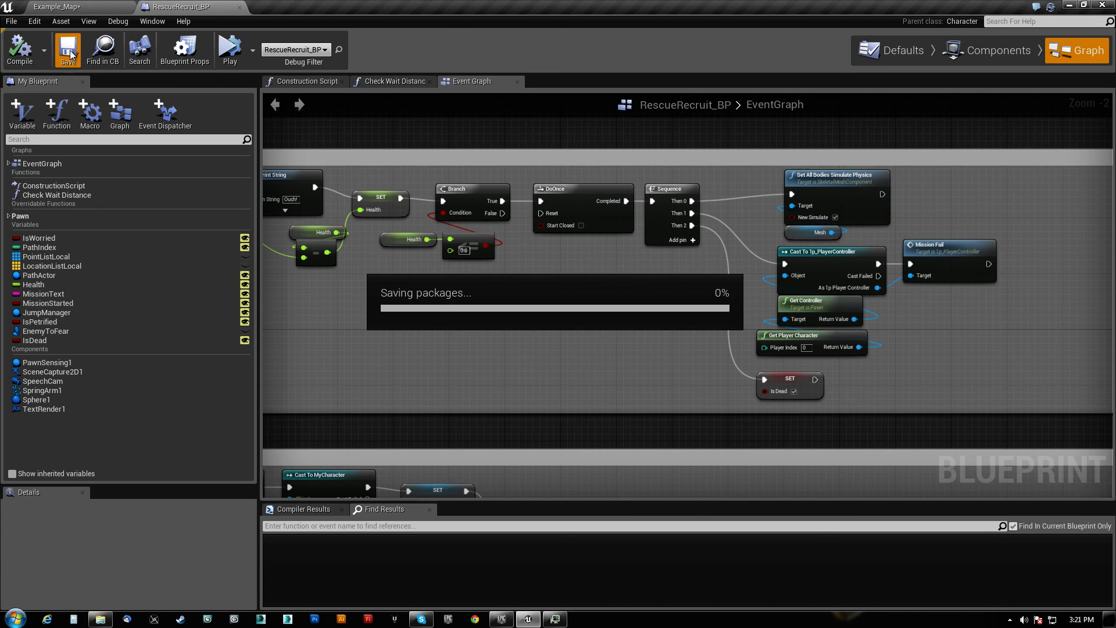
click(68, 48)
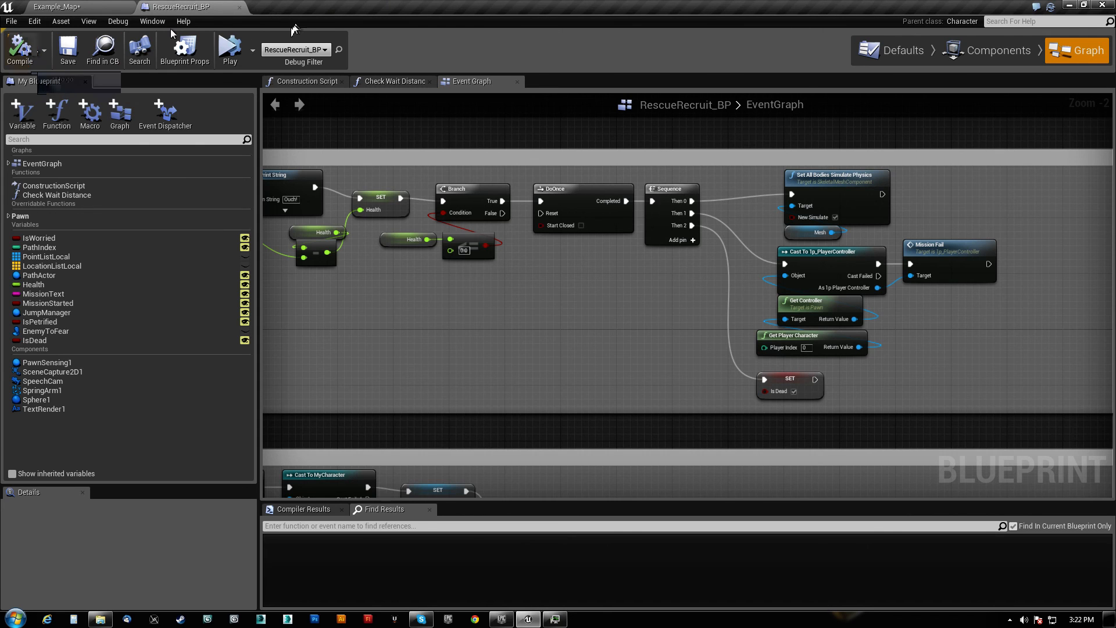
click(57, 6)
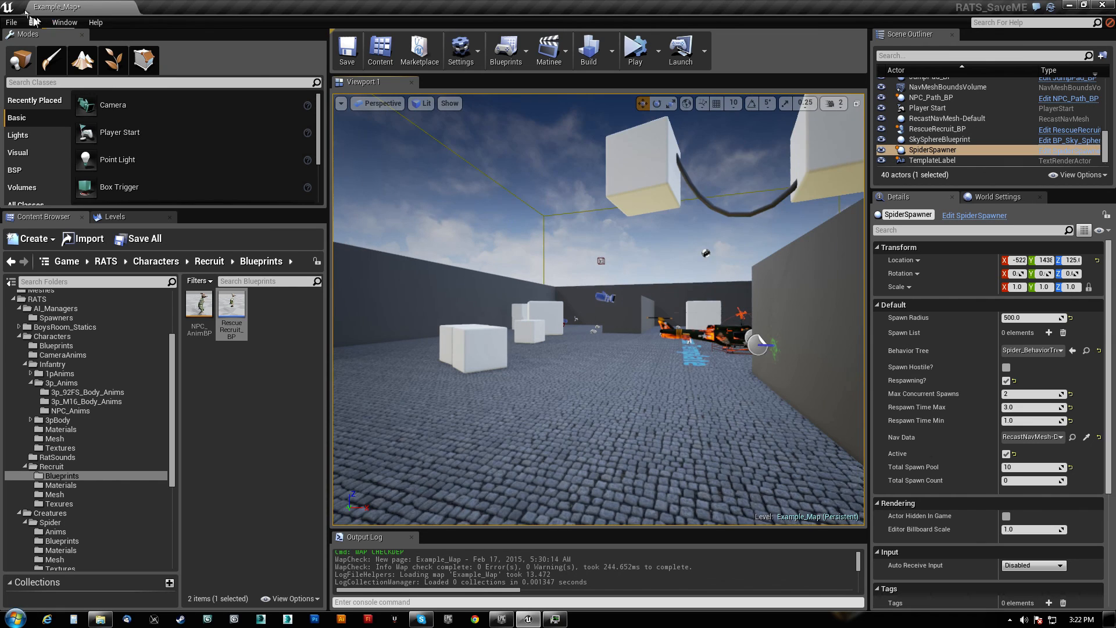
- Close the Unreal Editor window and bring Task Manager on screen
click(11, 22)
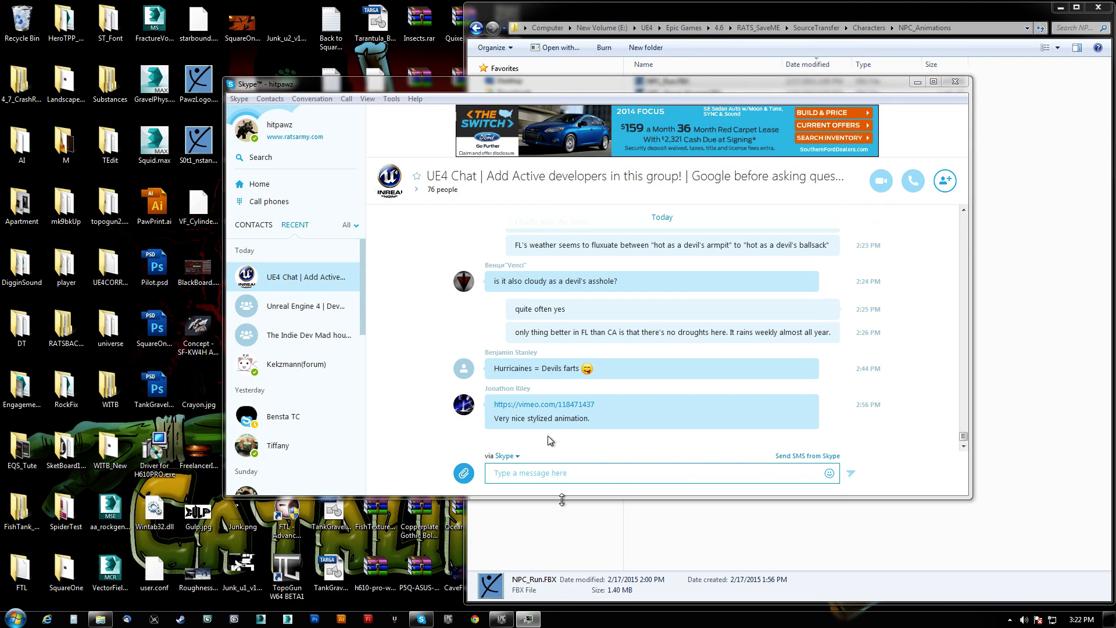
mouse_move(528, 618)
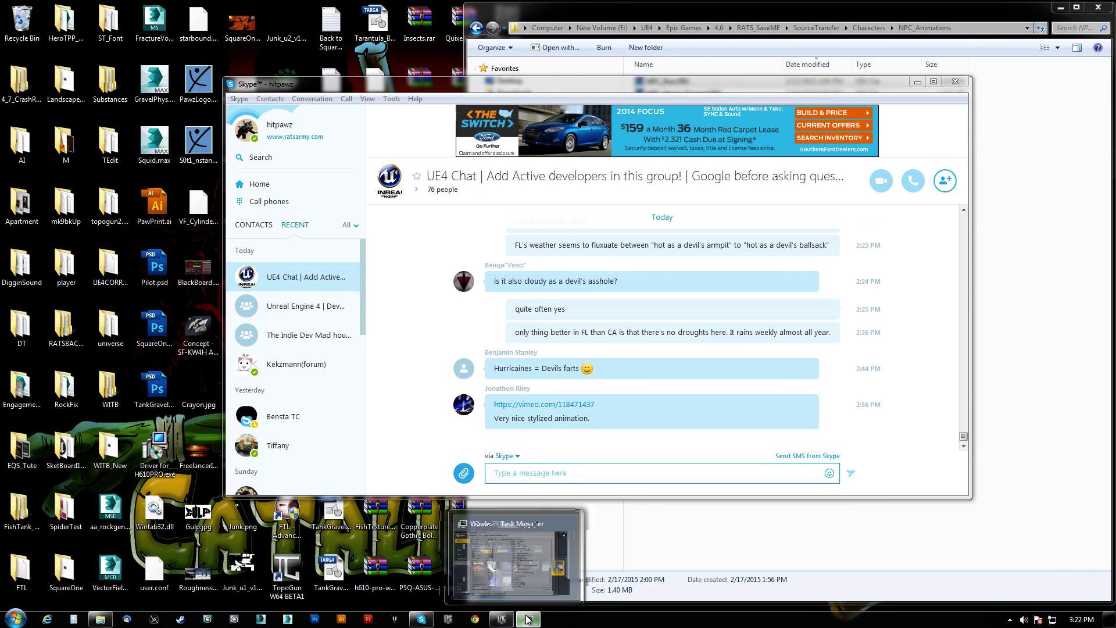
click(526, 618)
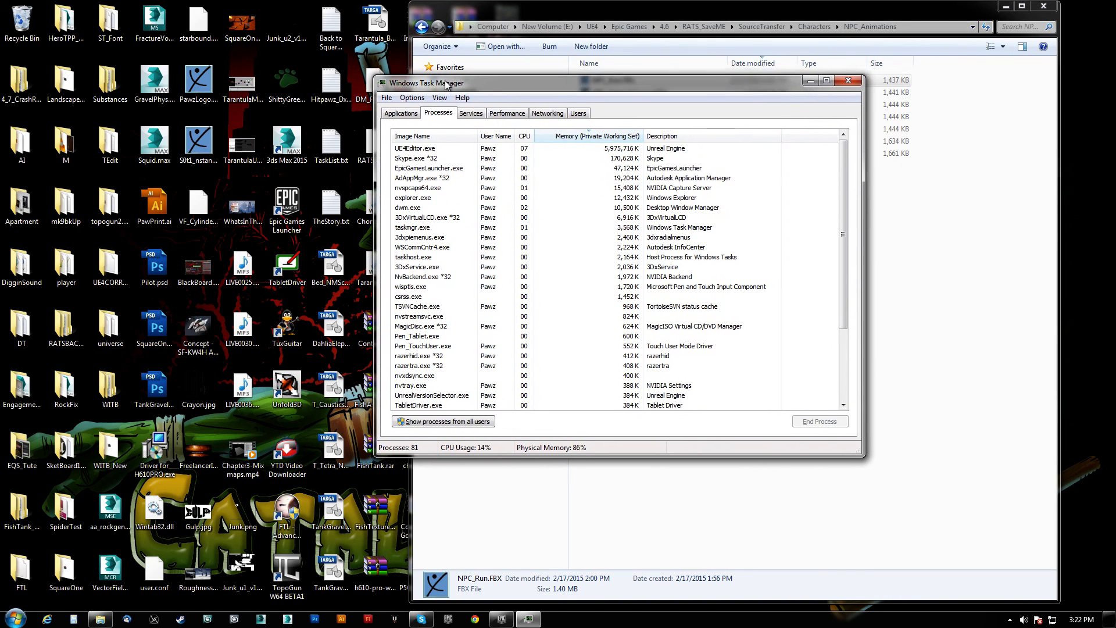
mouse_move(421, 618)
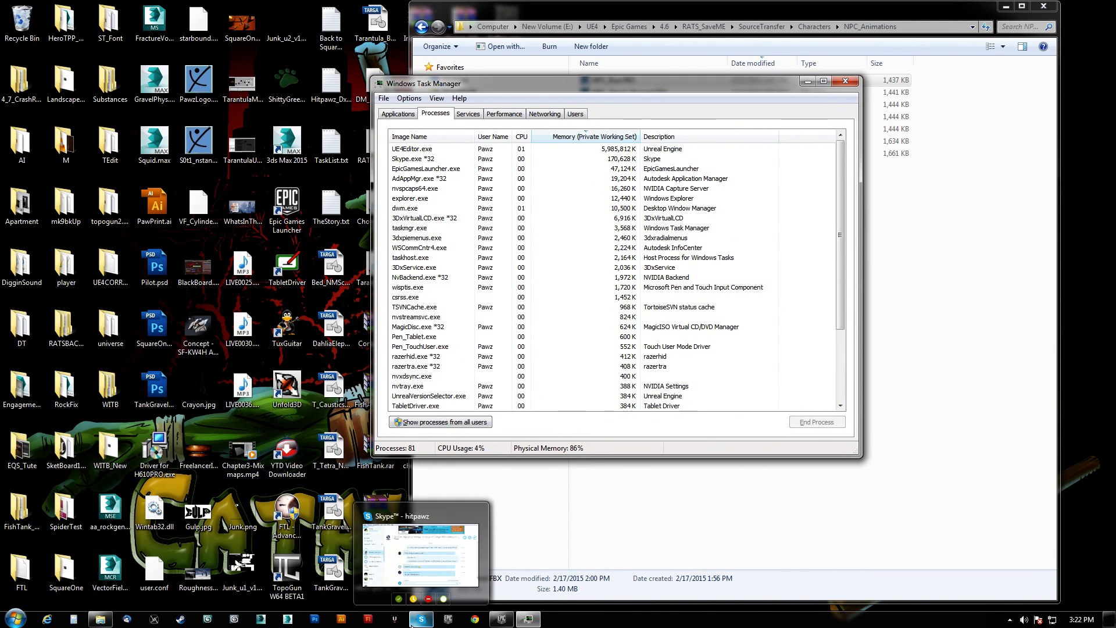
- Wait for UE4Editor.exe to leave the list, then close Task Manager
right_click(99, 618)
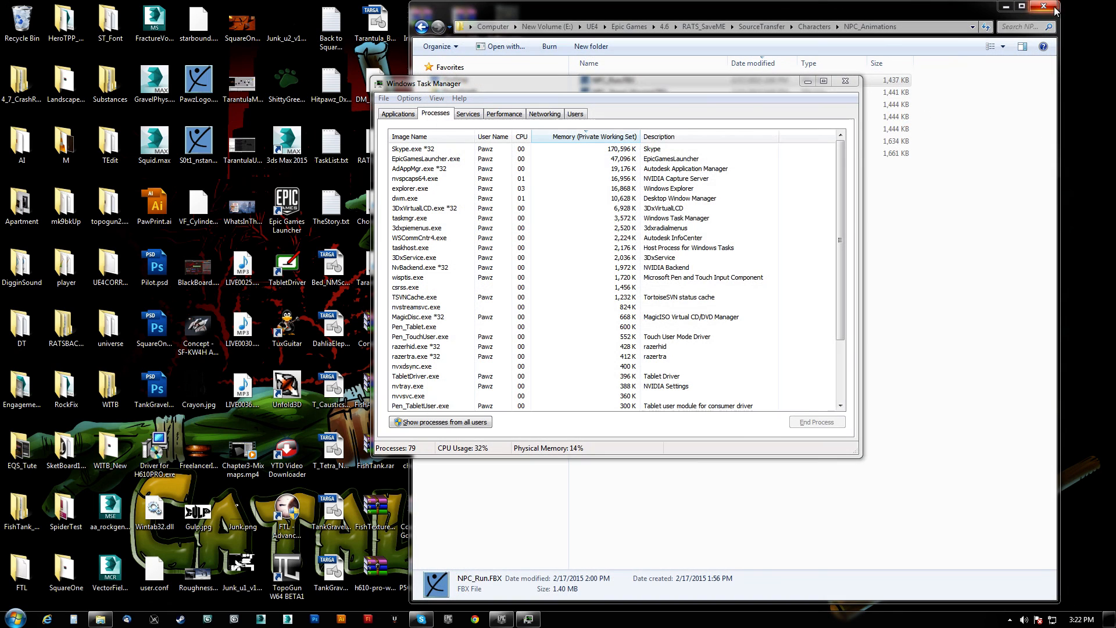
mouse_move(839, 202)
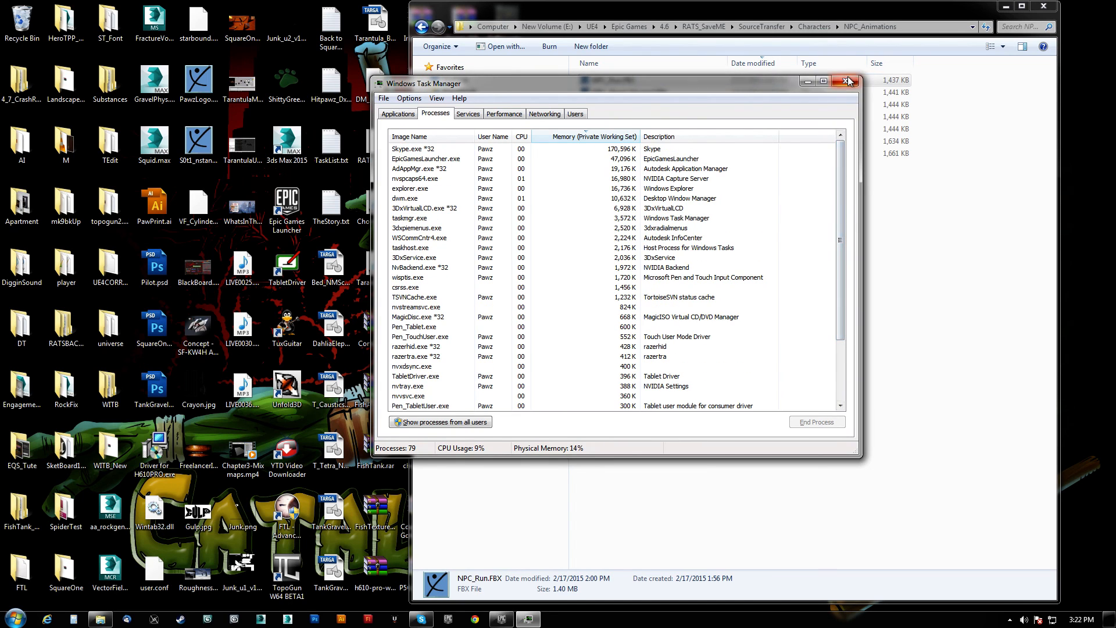
click(847, 80)
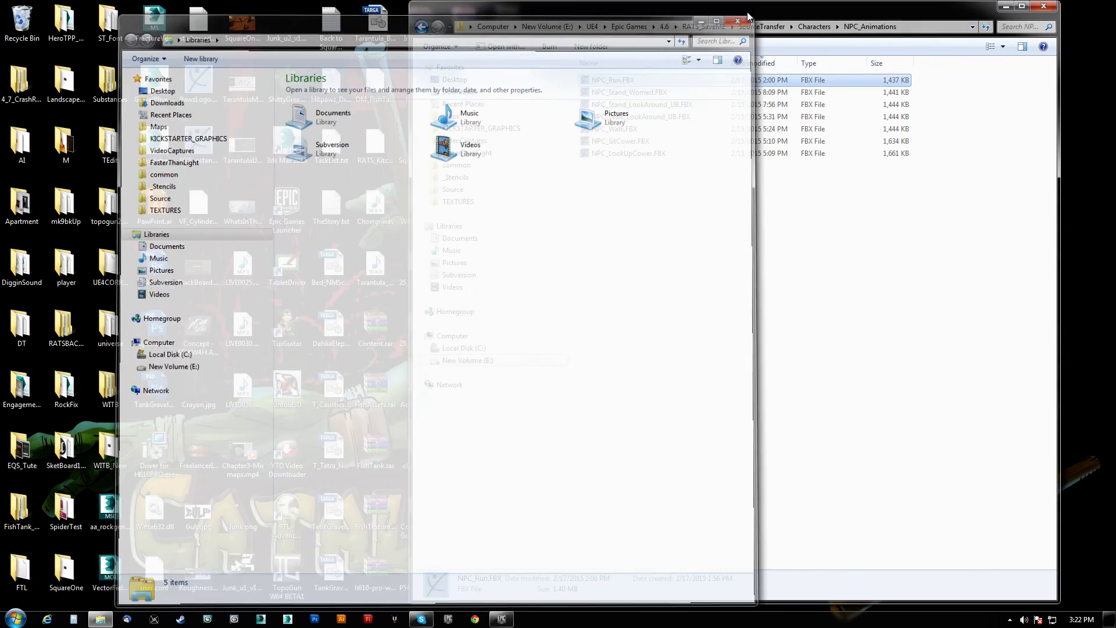
click(738, 17)
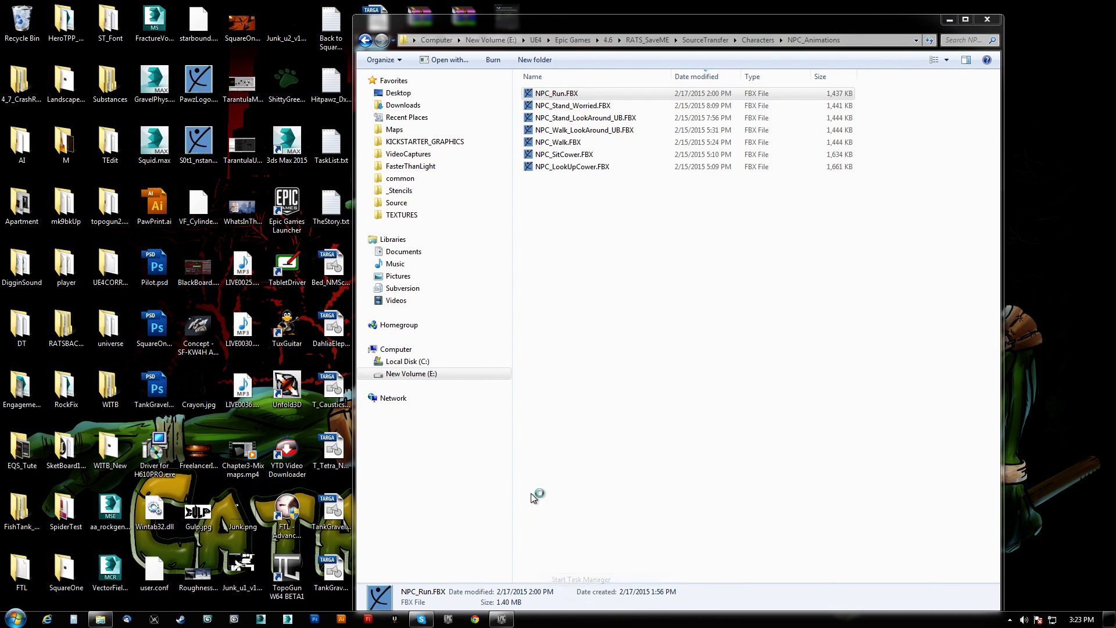
click(580, 579)
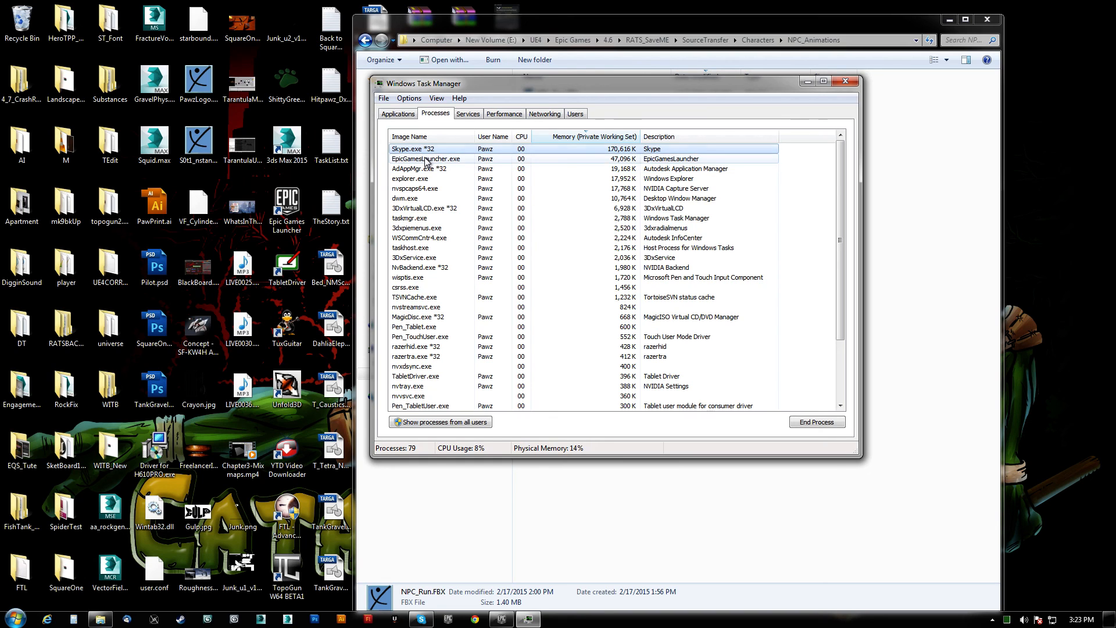
right_click(425, 159)
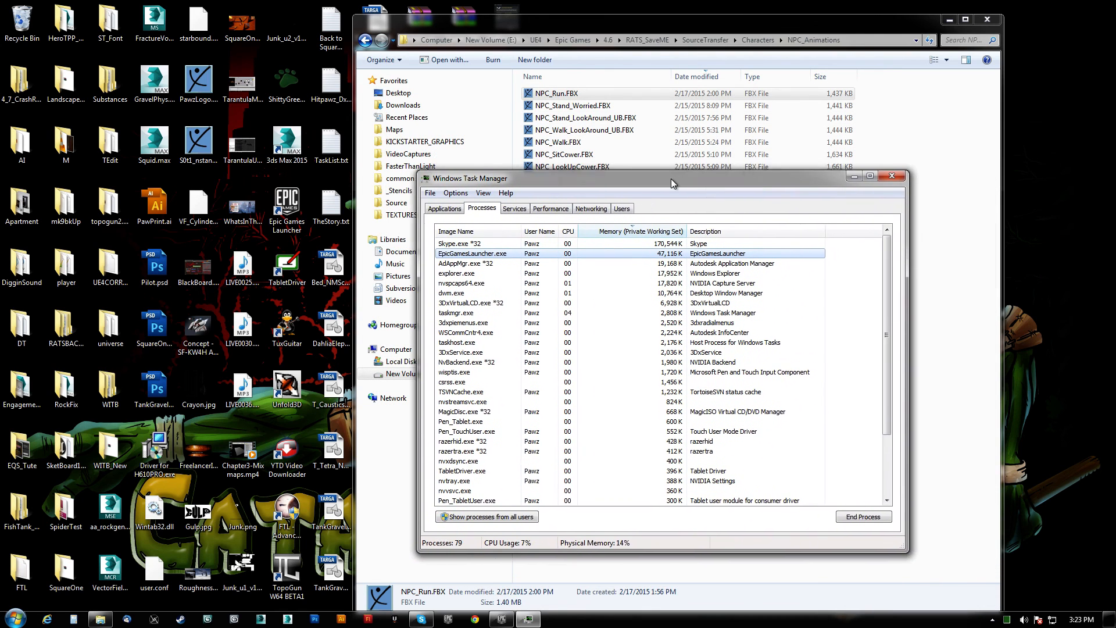
click(891, 176)
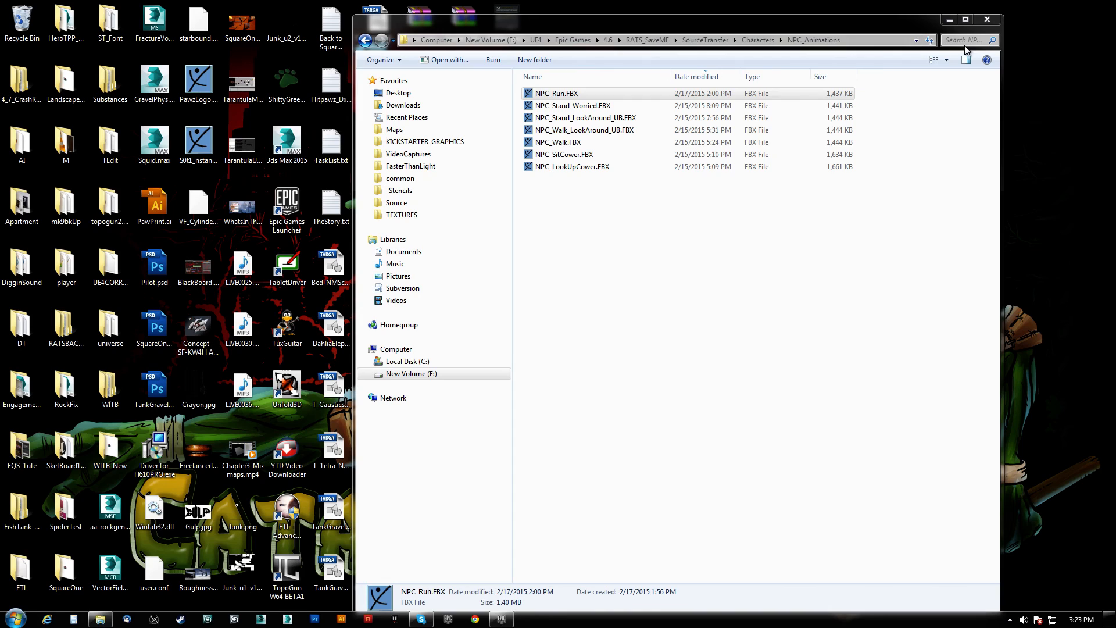
mouse_move(578, 298)
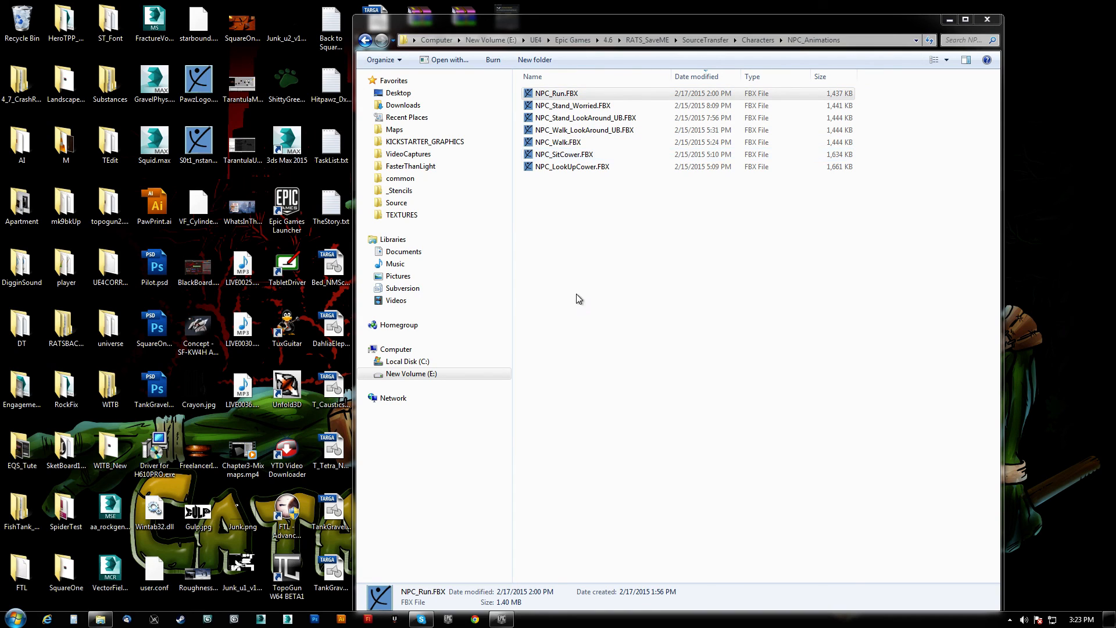
mouse_move(534, 509)
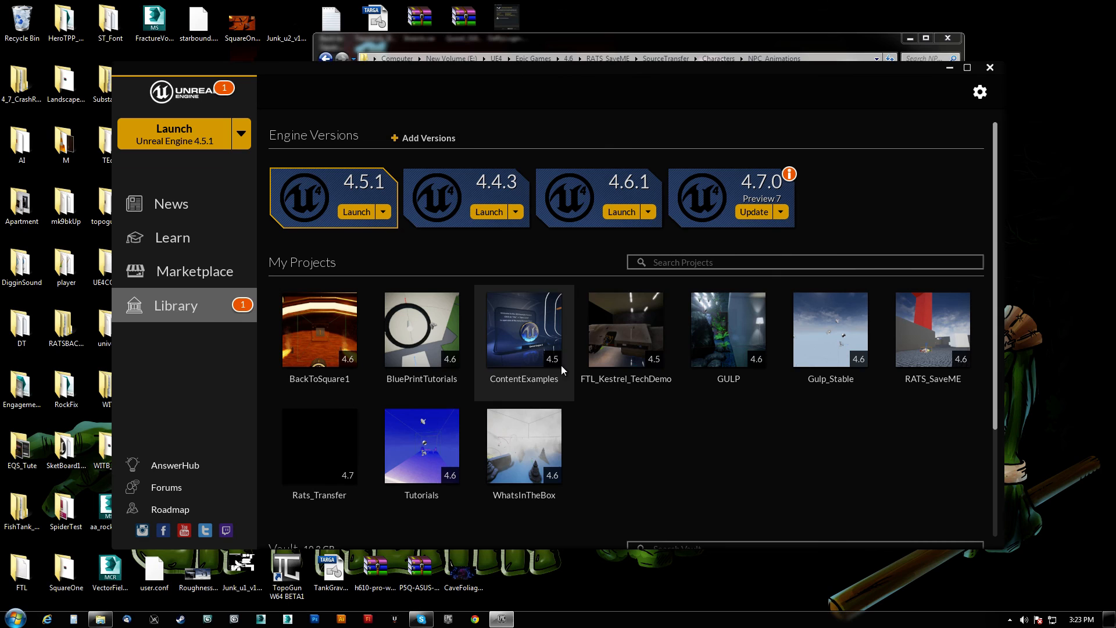
mouse_move(755, 215)
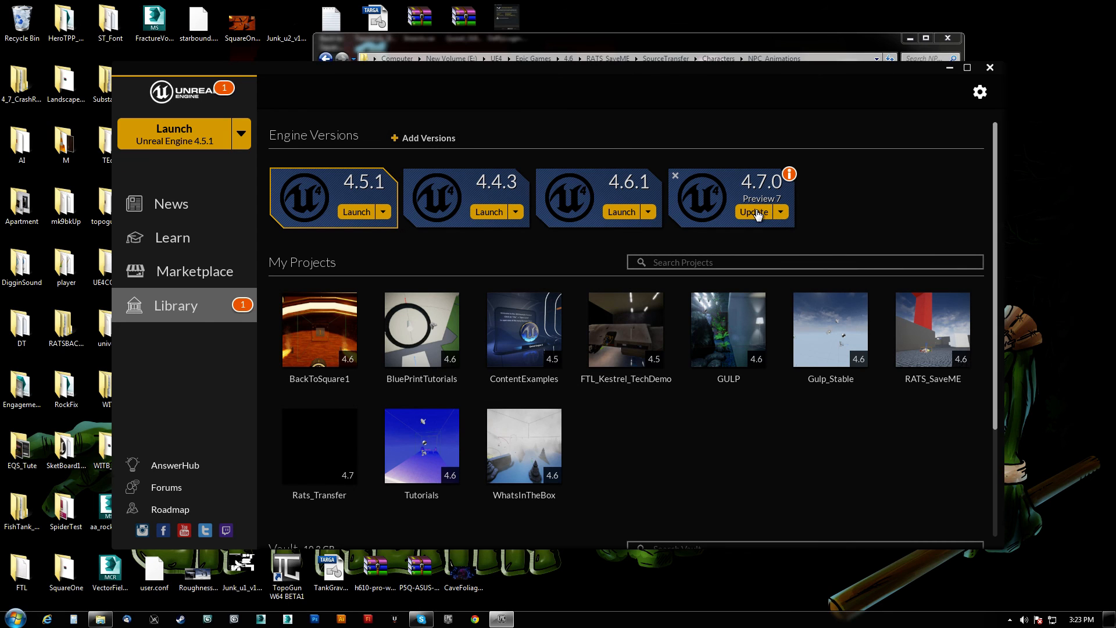
mouse_move(989, 68)
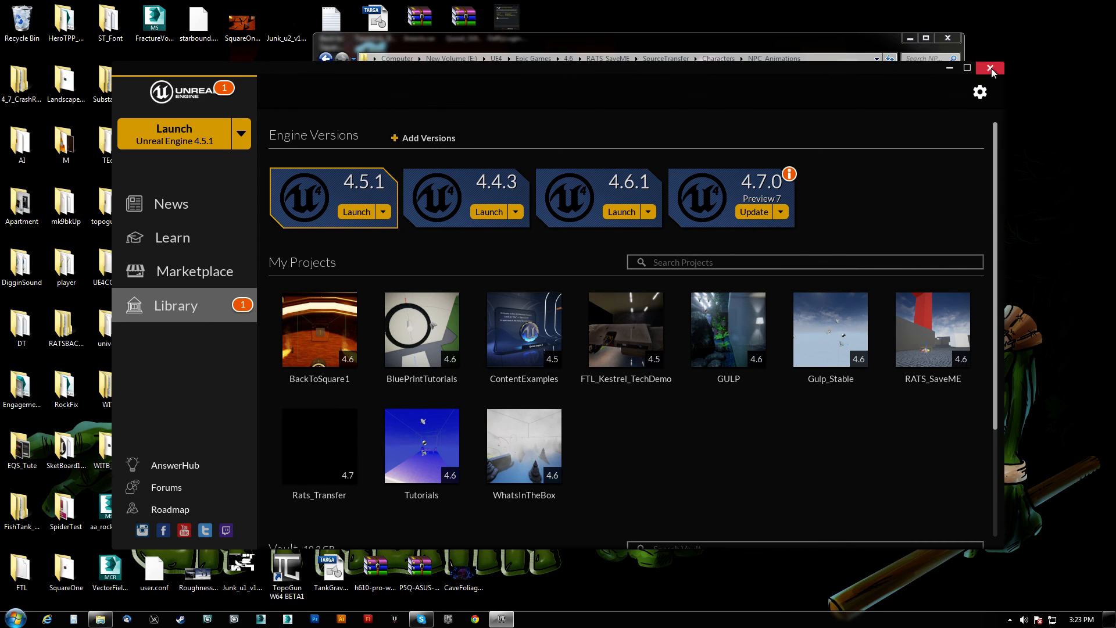
- Close the Epic Games Launcher window
click(988, 68)
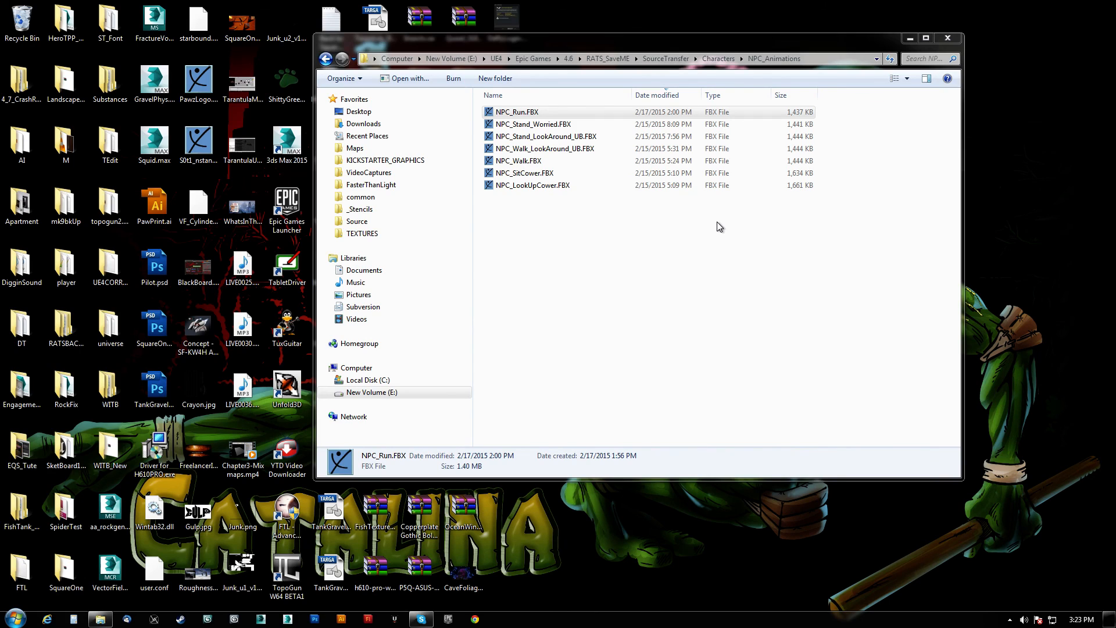